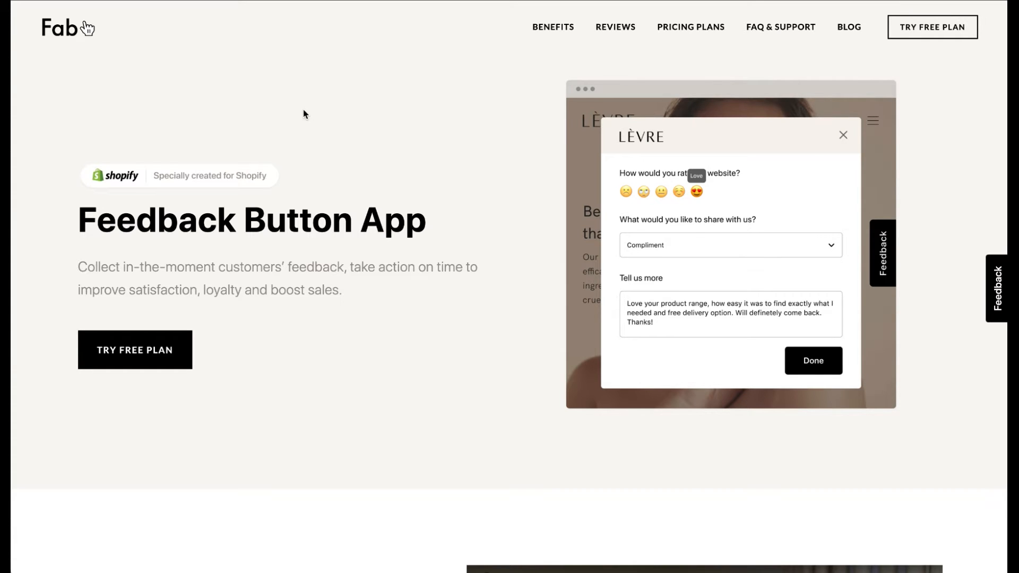
Search the App Store for "Fab Feed" to locate the Fab Feedback Button listing
{"action": "scroll", "scroll_direction": "down", "scroll_amount": 3}
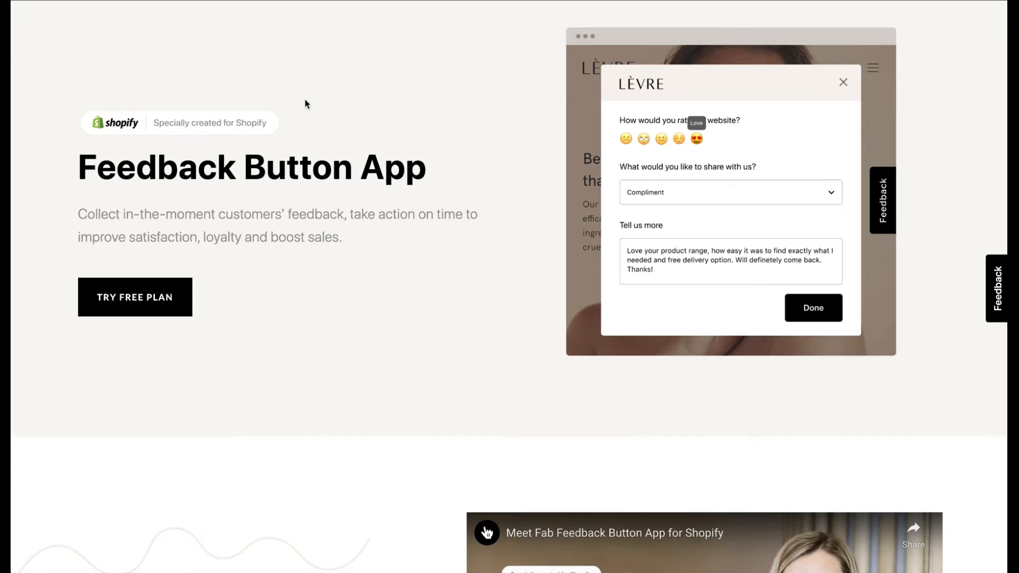
{"action": "scroll", "scroll_direction": "down", "scroll_amount": 3}
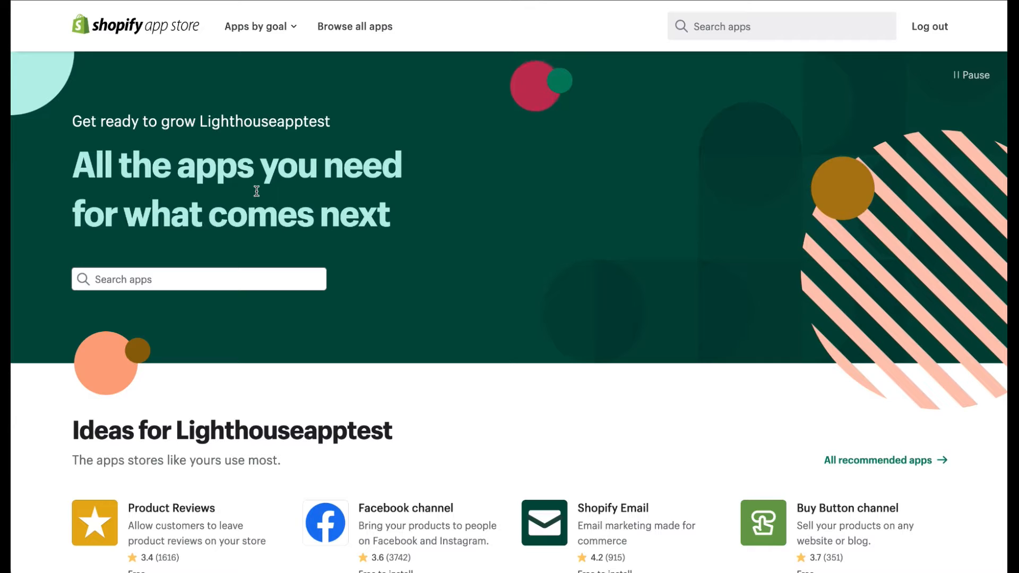
{"action": "left_click", "coordinate": [199, 279]}
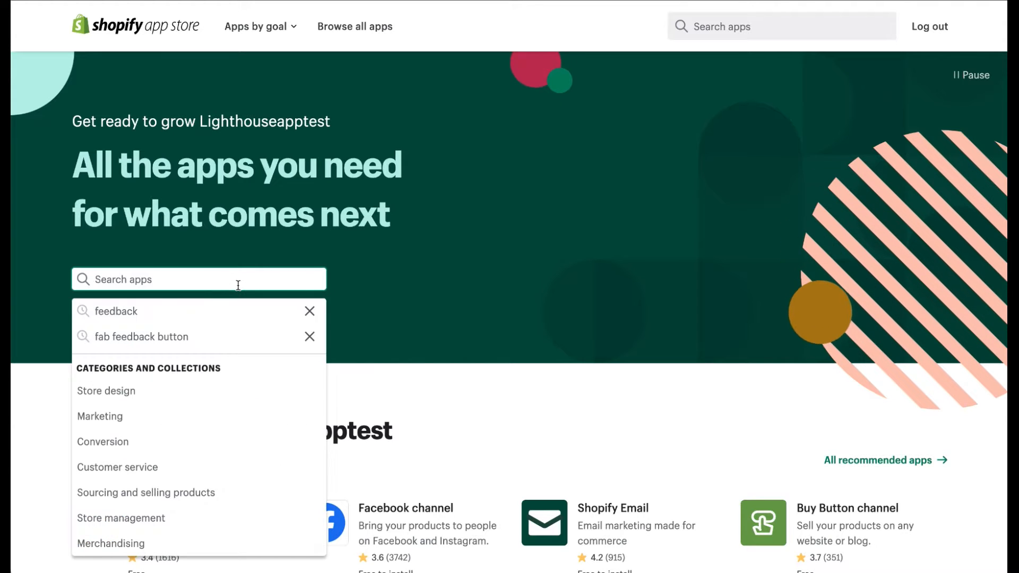
{"action": "type", "text": "Fab Feed"}
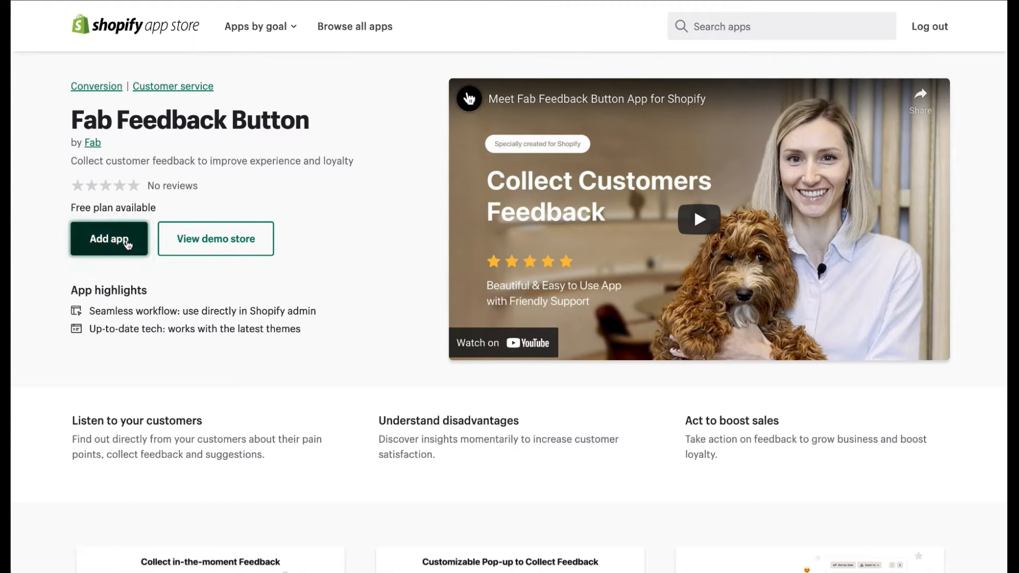
Add the Fab Feedback Button app, bringing up its install permissions page
{"action": "left_click", "coordinate": [108, 239]}
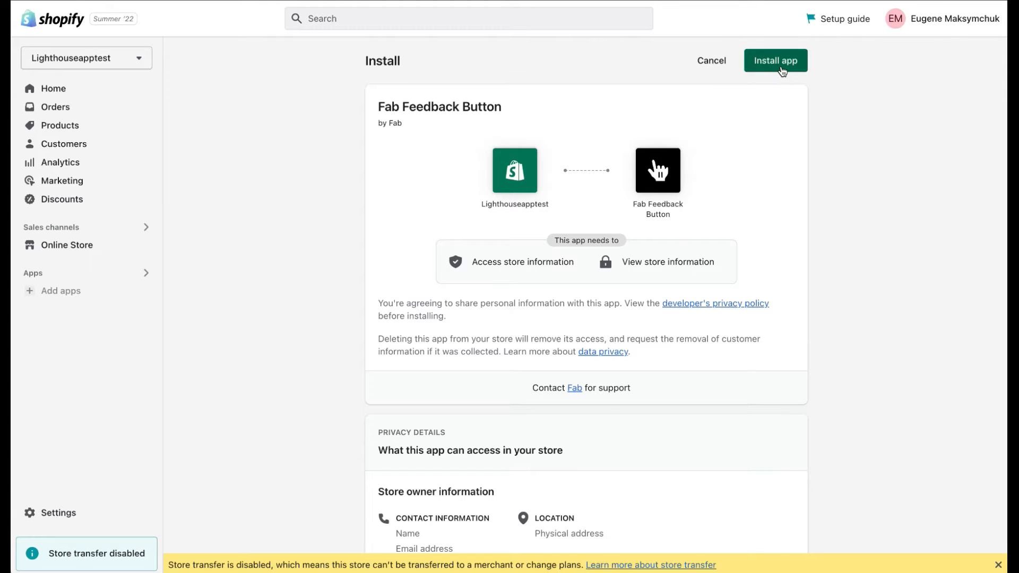
Confirm installing Fab Feedback Button on the Lighthouseapptest store
{"action": "left_click", "coordinate": [775, 61]}
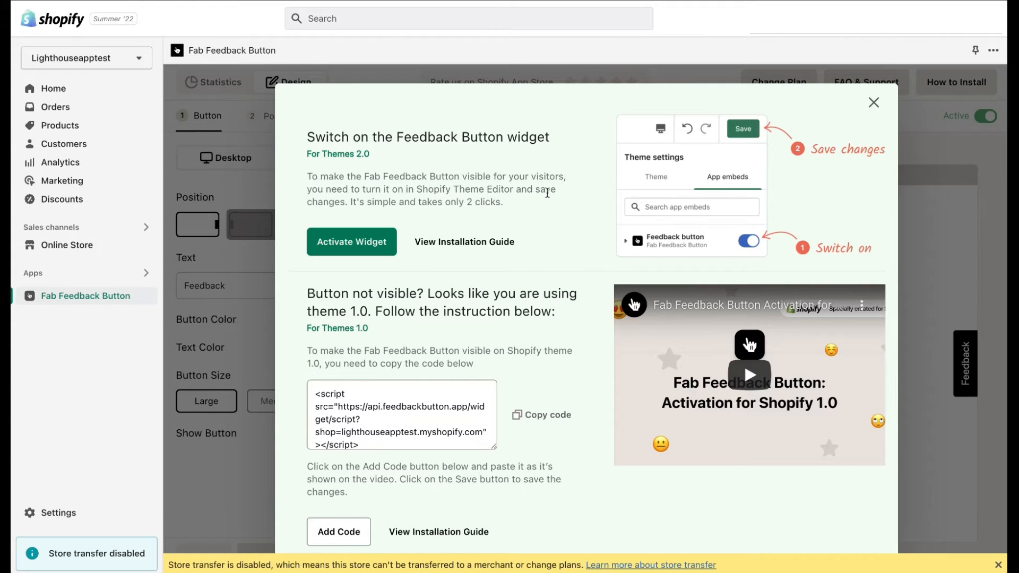
{"action": "mouse_move", "coordinate": [325, 168]}
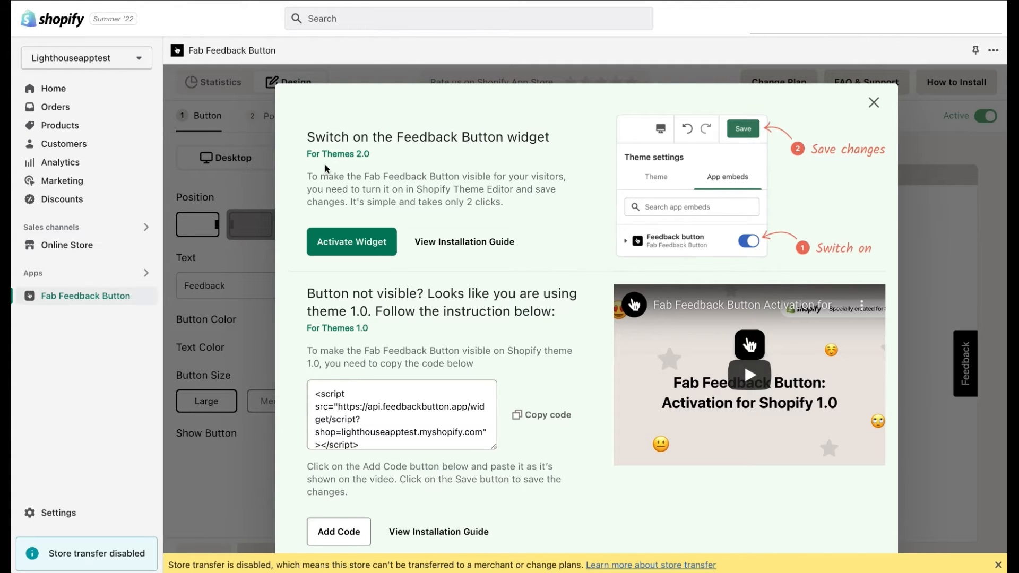
{"action": "mouse_move", "coordinate": [348, 198]}
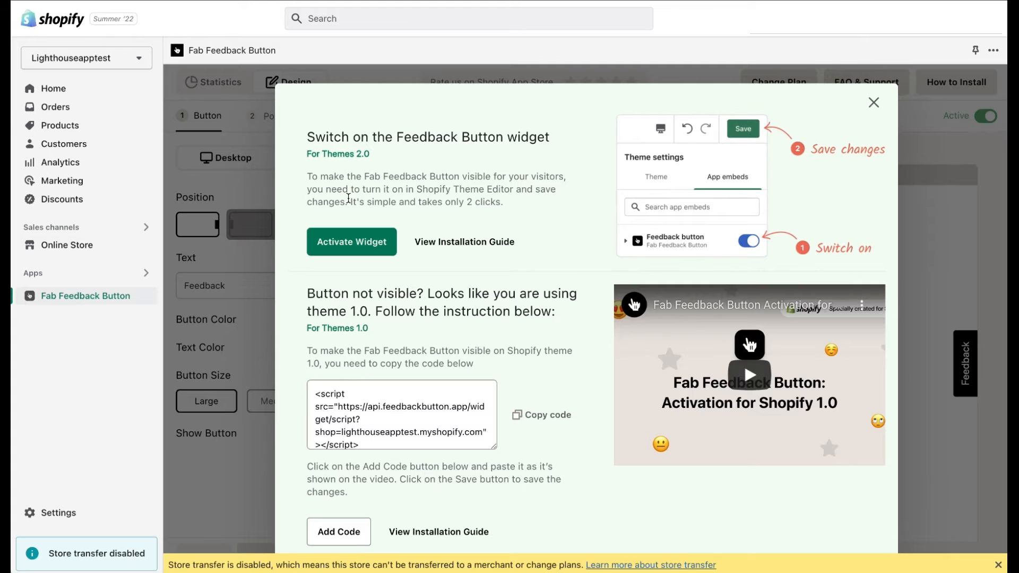
{"action": "mouse_move", "coordinate": [329, 167]}
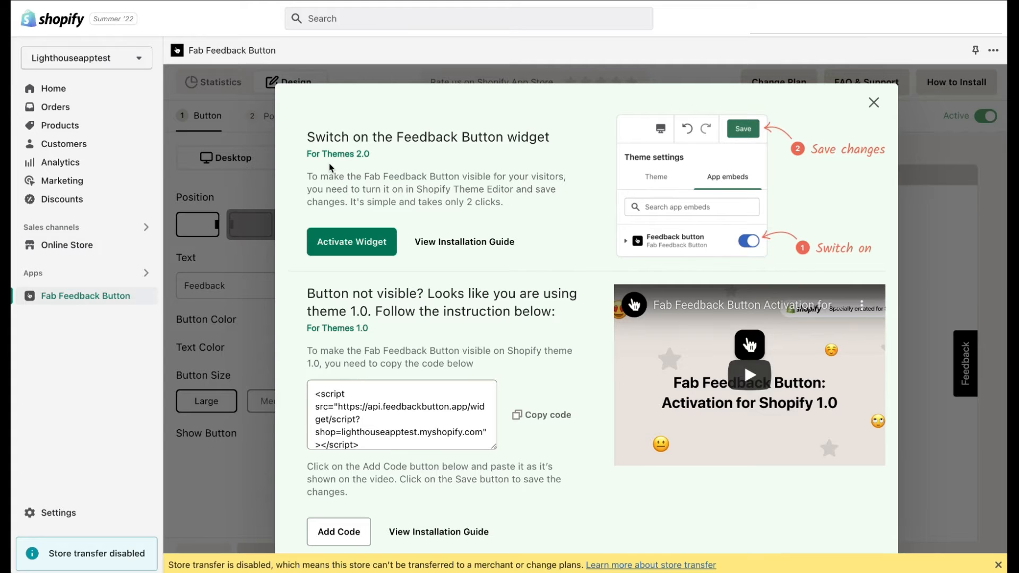
{"action": "mouse_move", "coordinate": [380, 162]}
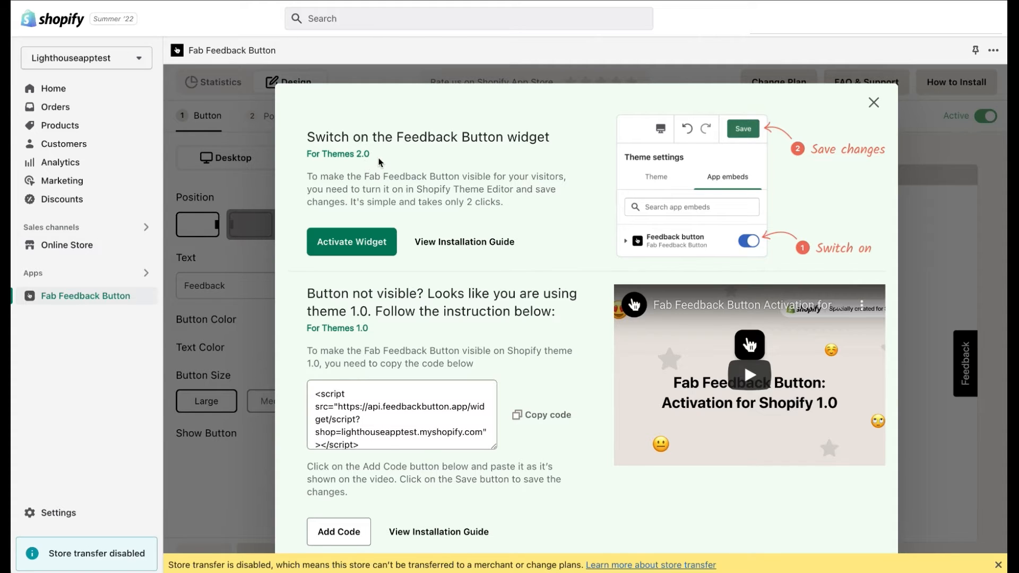
Launch Activate Widget from the How to Install dialog into the theme editor
{"action": "left_click", "coordinate": [352, 242]}
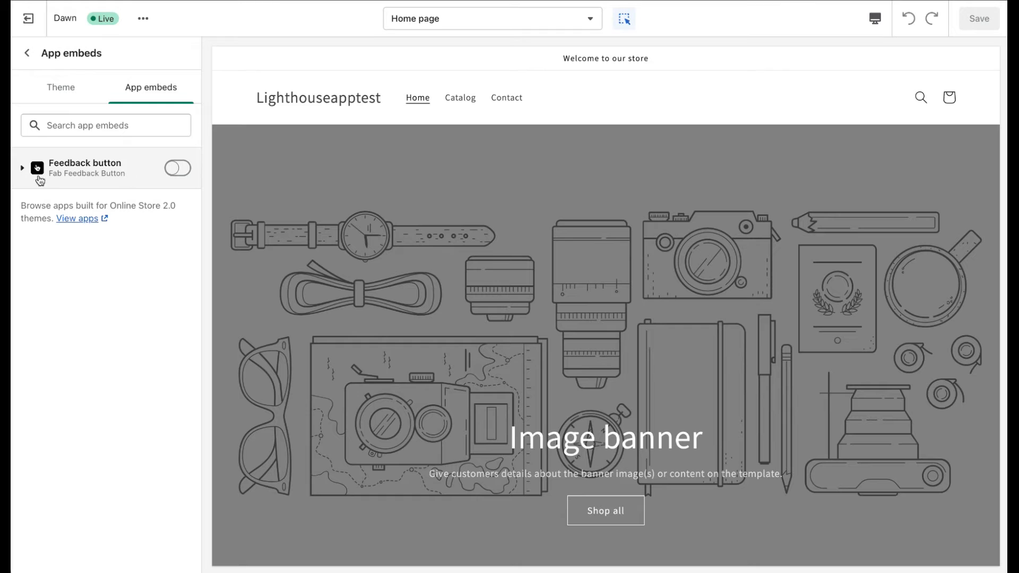
{"action": "mouse_move", "coordinate": [121, 181]}
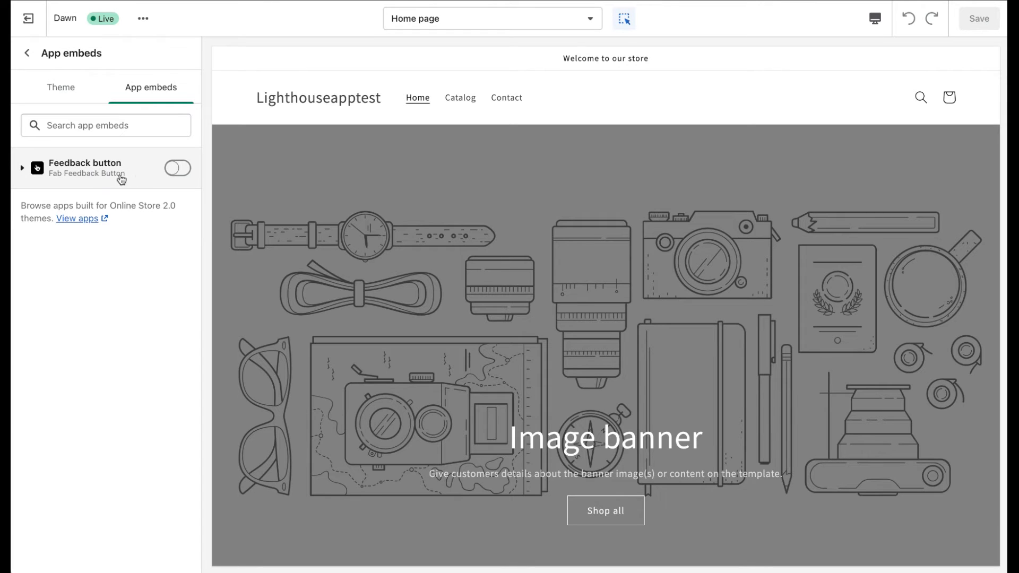
Switch on the Feedback button app embed and save the theme
{"action": "left_click", "coordinate": [177, 168]}
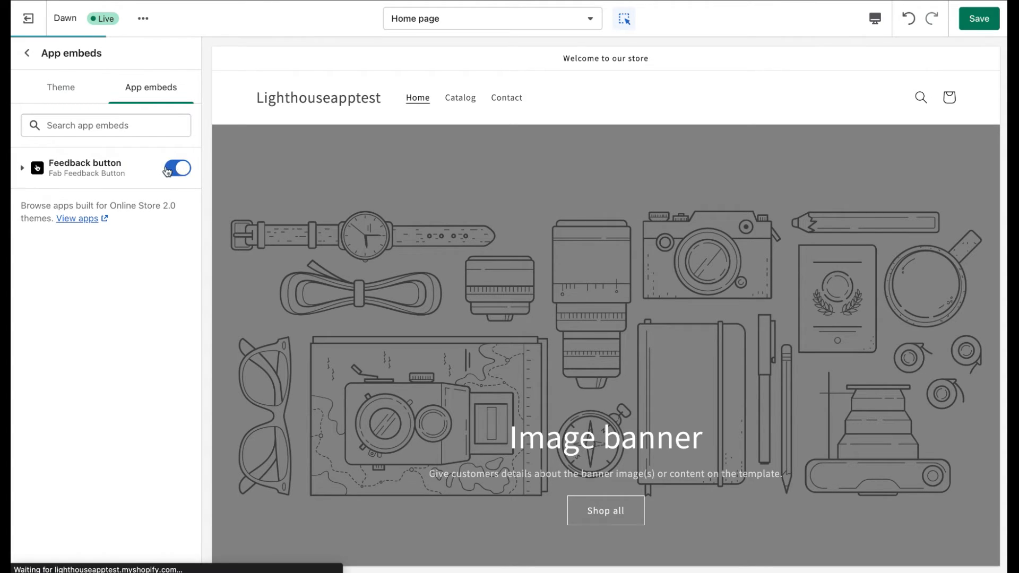
{"action": "left_click", "coordinate": [178, 167]}
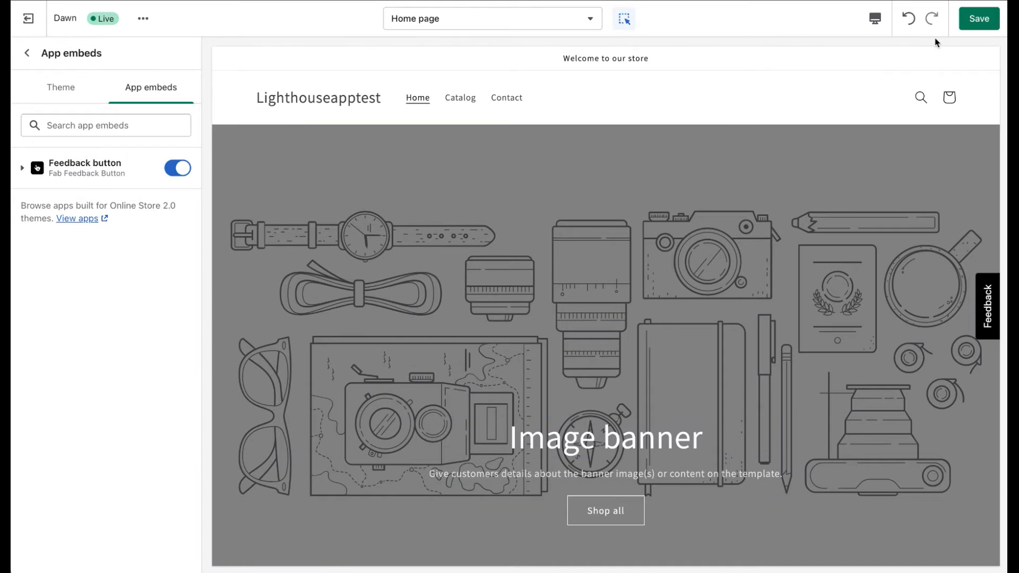
{"action": "left_click", "coordinate": [978, 18]}
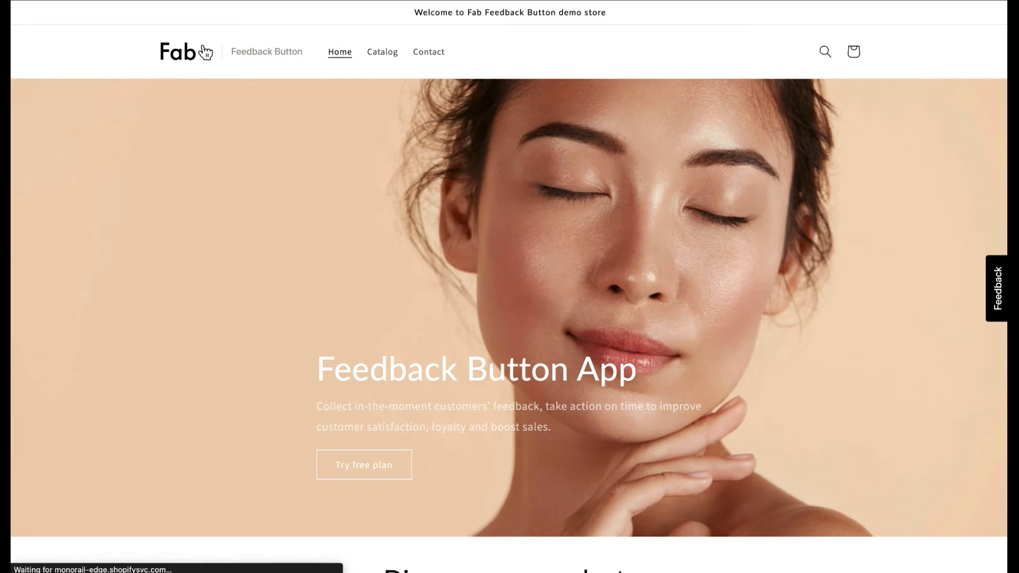
Try the storefront Feedback tab's rating popup, then close it
{"action": "left_click", "coordinate": [1002, 287]}
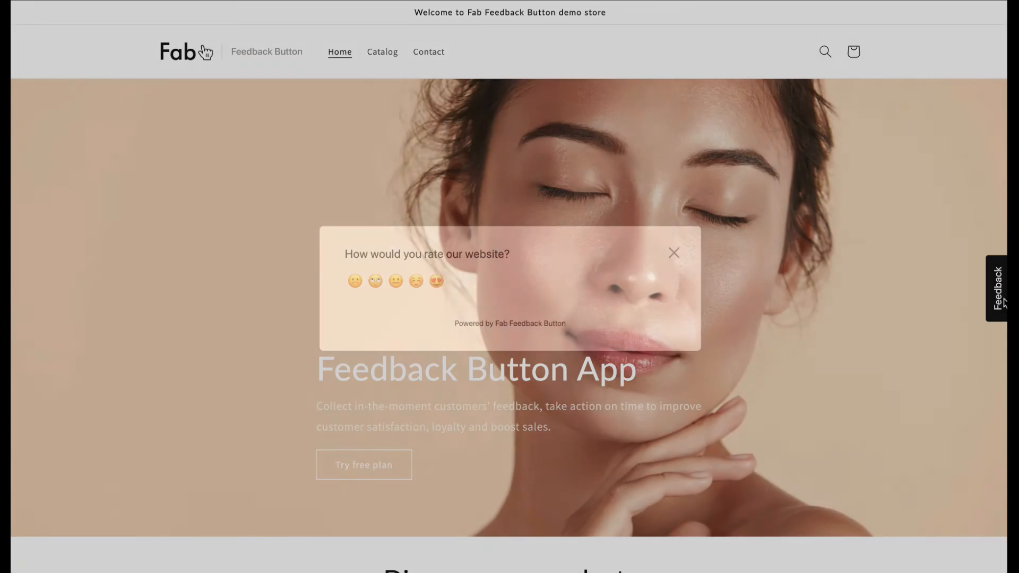
{"action": "left_click", "coordinate": [675, 260]}
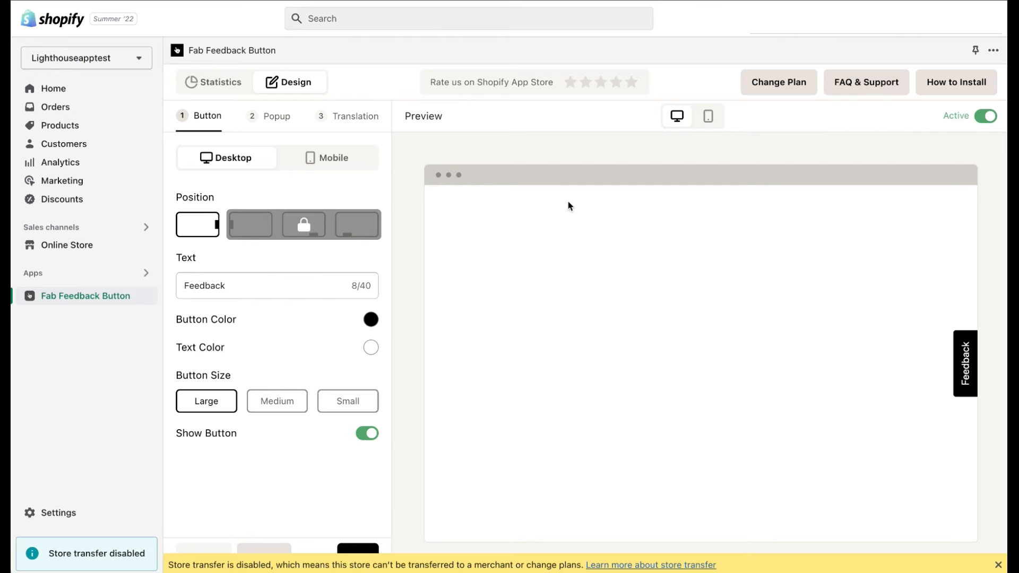
From How to Install, use Add Code under Themes 1.0 to reach theme.liquid
{"action": "left_click", "coordinate": [956, 82]}
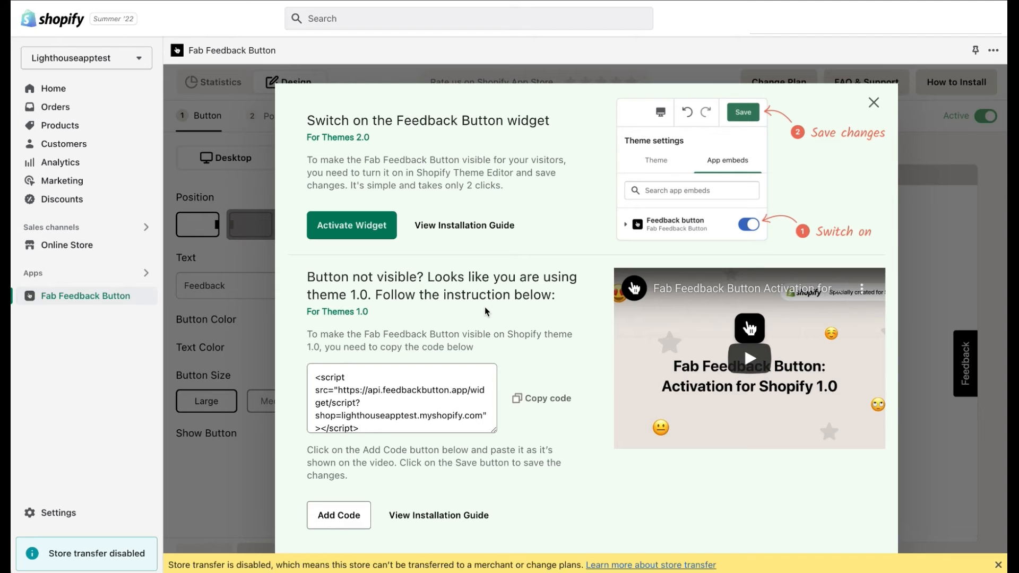
{"action": "left_click", "coordinate": [542, 398]}
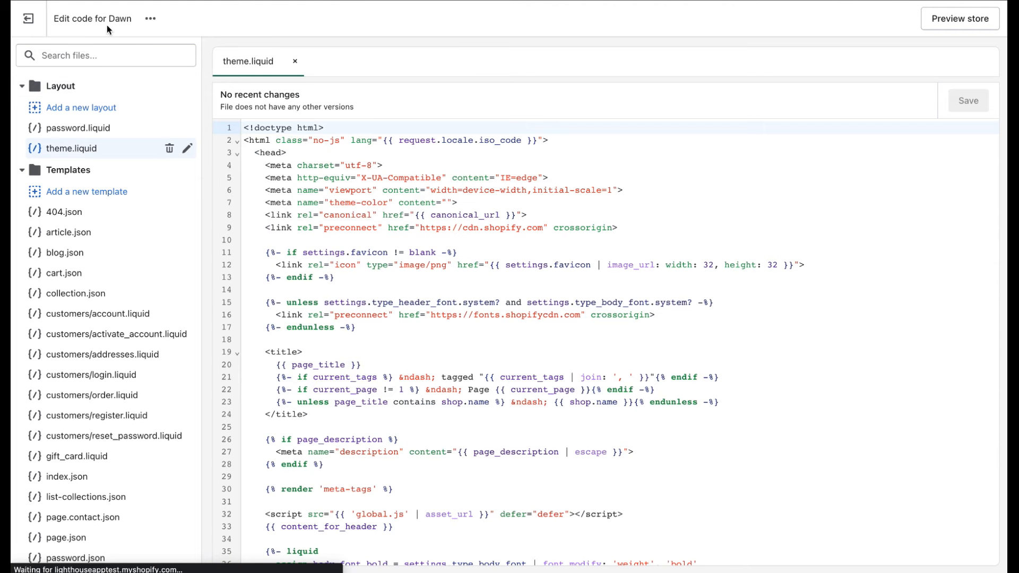
{"action": "mouse_move", "coordinate": [125, 25]}
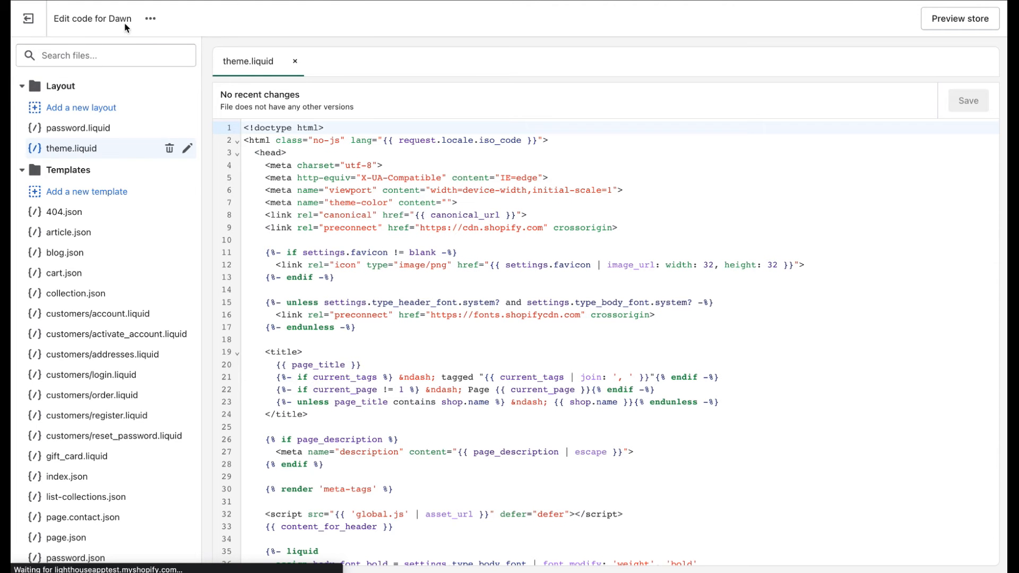
{"action": "mouse_move", "coordinate": [142, 121]}
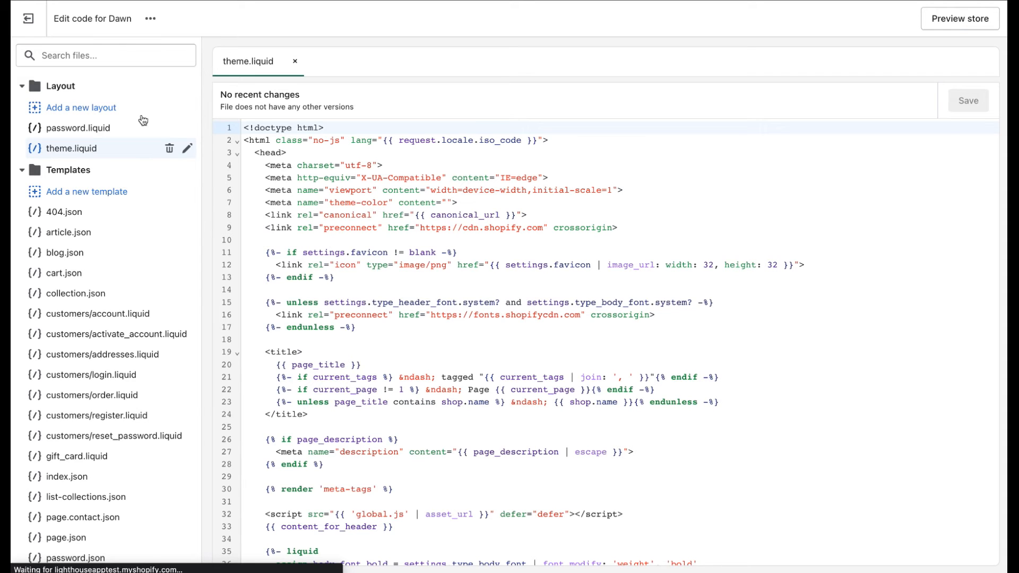
{"action": "mouse_move", "coordinate": [114, 158]}
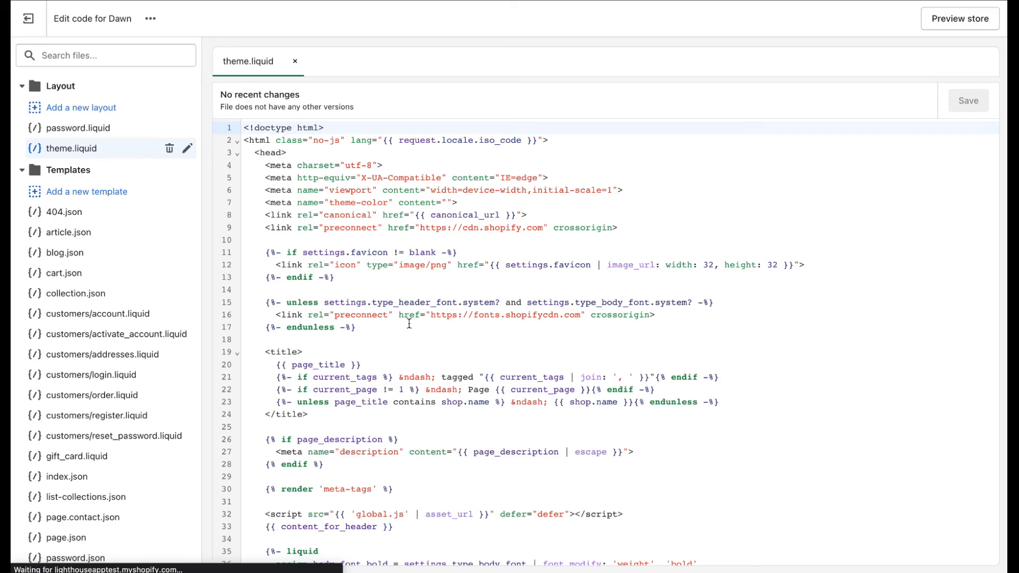
Paste the feedbackbutton.app widget script before </body> and check the lighthouseapptest shop domain
{"action": "scroll", "scroll_direction": "down", "scroll_amount": 3}
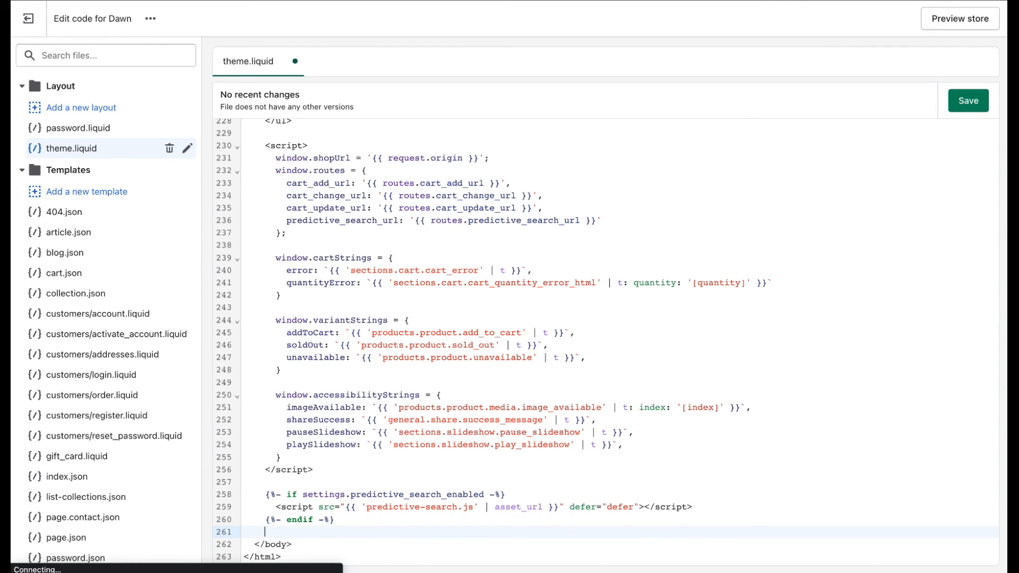
{"action": "type", "text": "<script src=\"https://api.feedbackbutton.app/widget/script?shop=lighthouseapptest.myshopify.com\"></script>"}
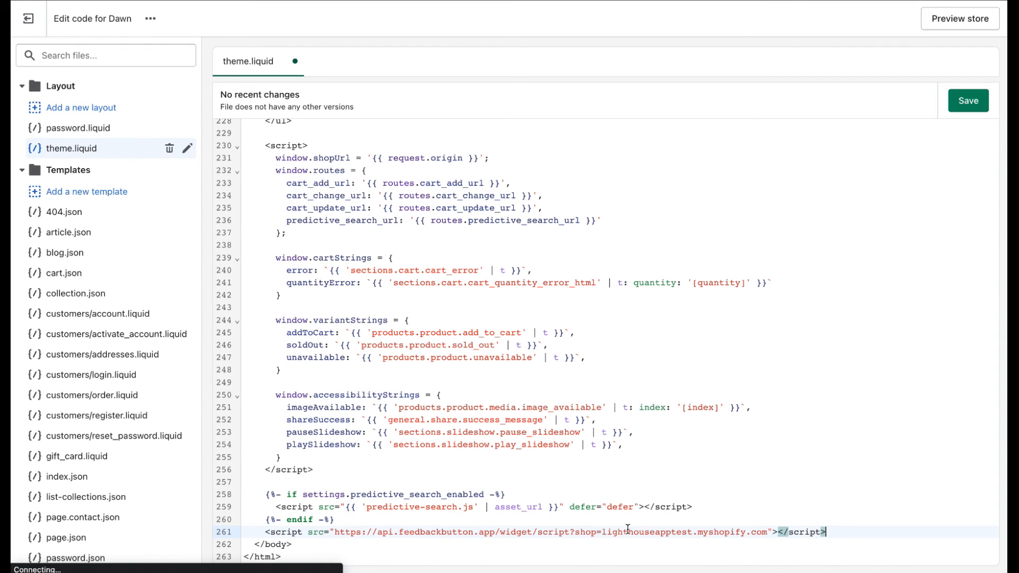
{"action": "double_click", "coordinate": [640, 532]}
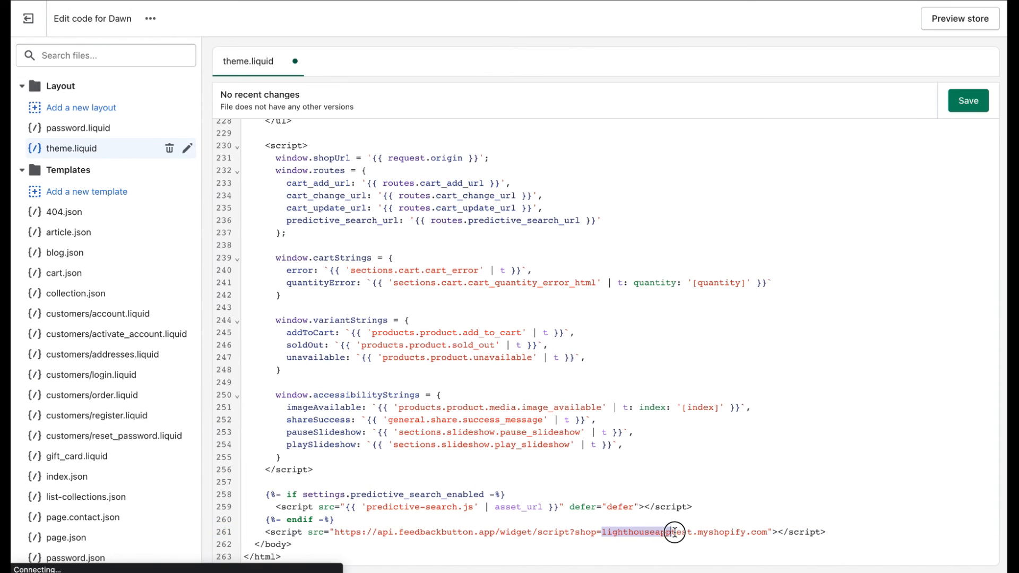
{"action": "left_click_drag", "start_coordinate": [674, 532], "coordinate": [770, 532]}
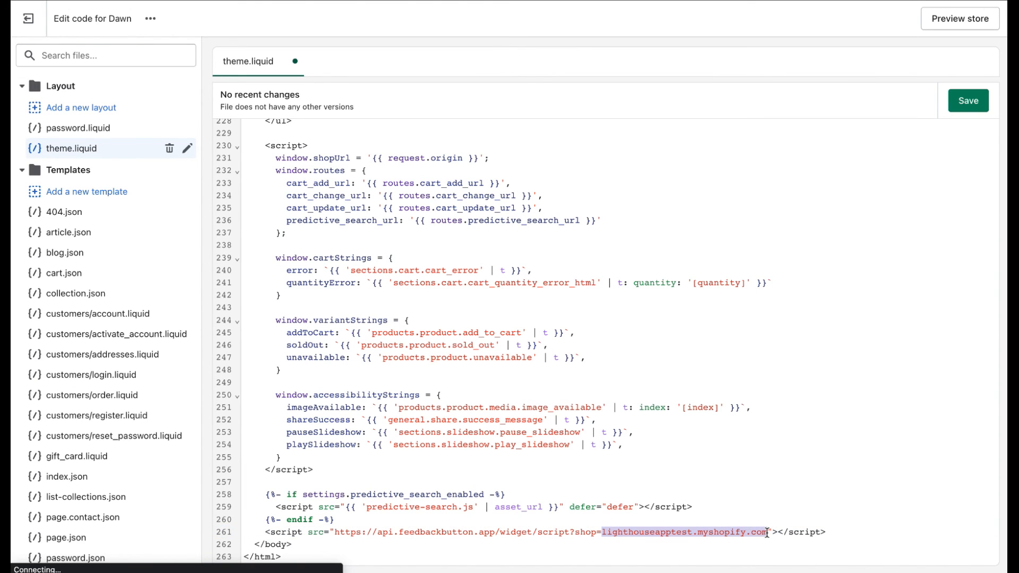